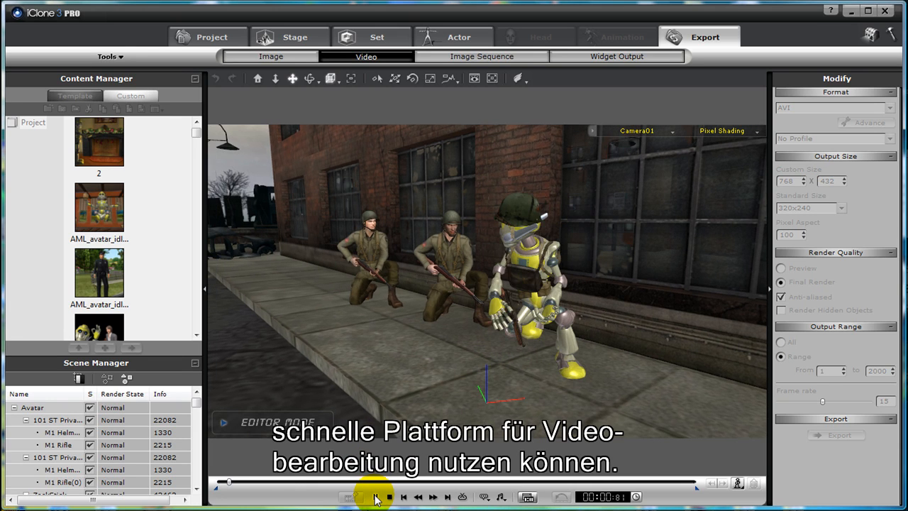
Play the soldier-and-robot street scene, then bring up the Export panel
left_click(376, 496)
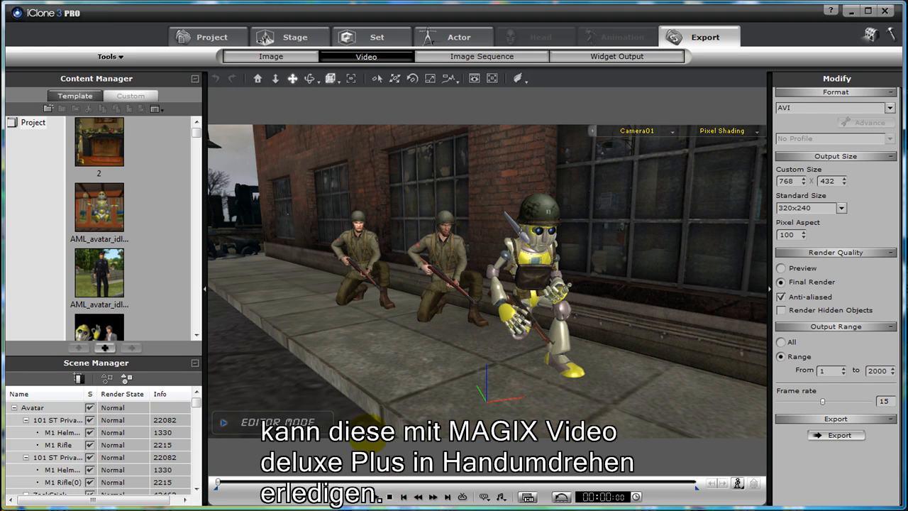
left_click(224, 421)
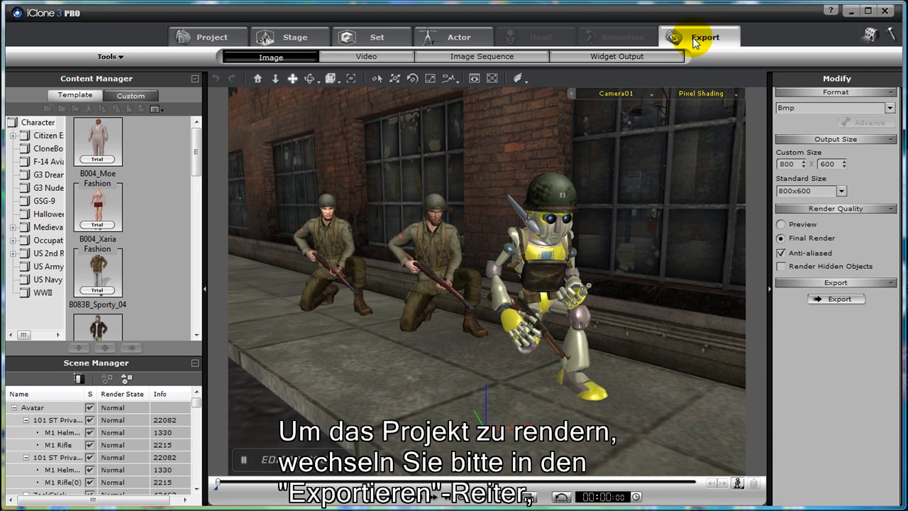
Set video export to AVI at DVD NTSC 720x480 and start the export
left_click(366, 57)
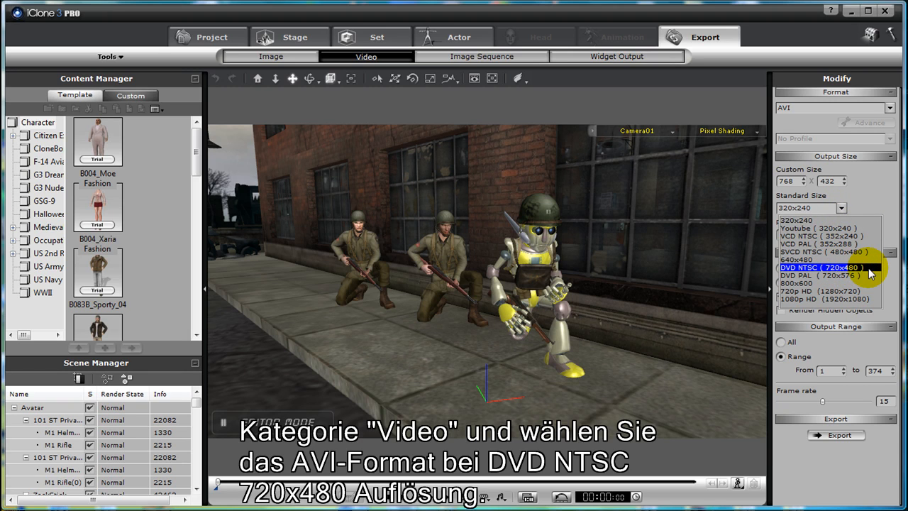
left_click(829, 266)
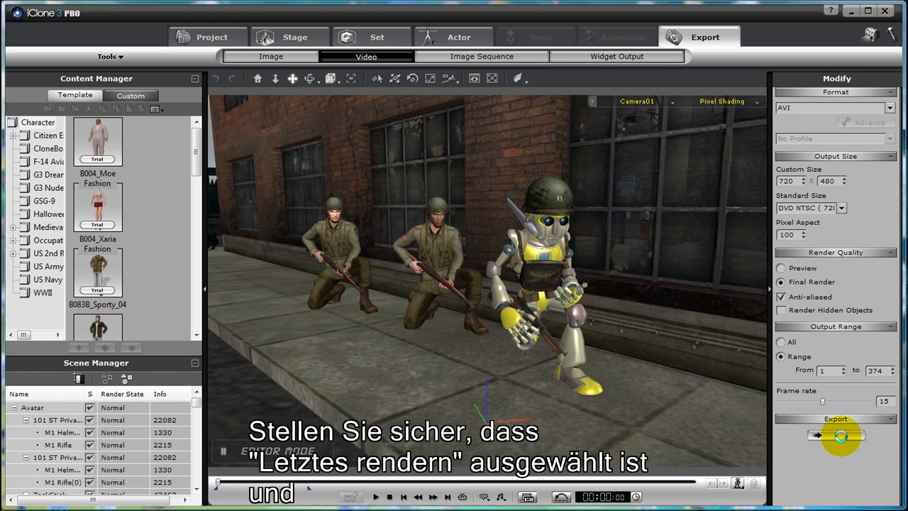
left_click(835, 418)
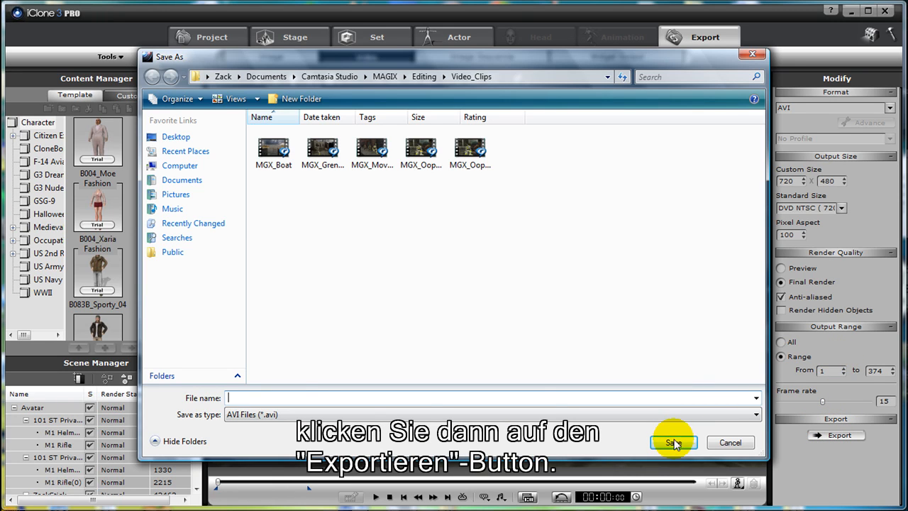
Save the render as scene2 with the Full Frames (Uncompressed) codec
type("scene2")
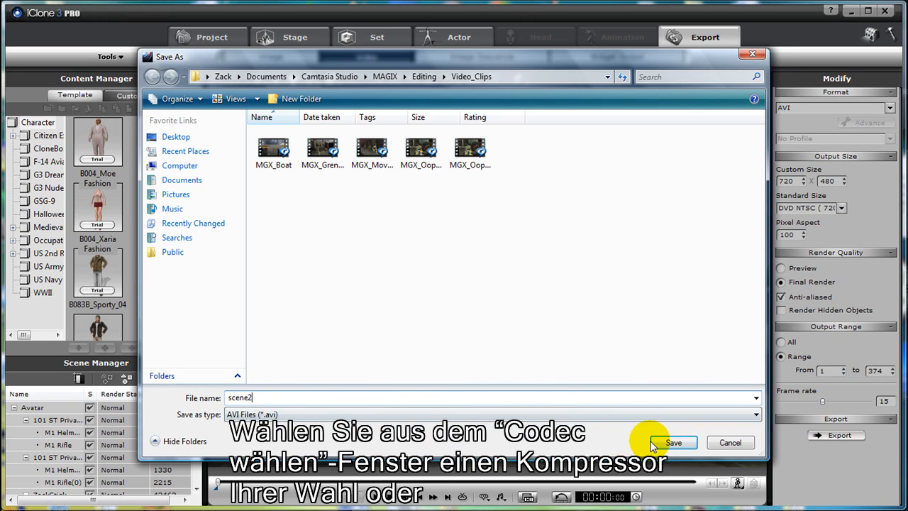
left_click(672, 443)
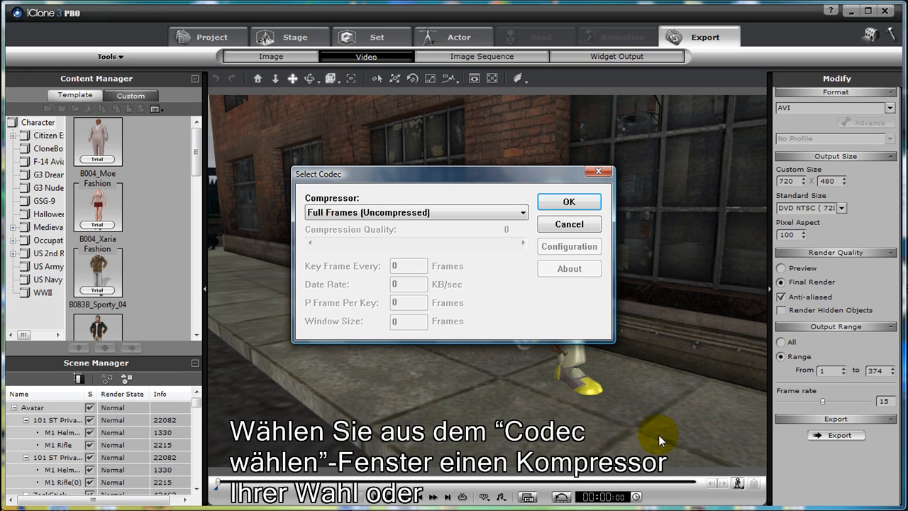
left_click(522, 212)
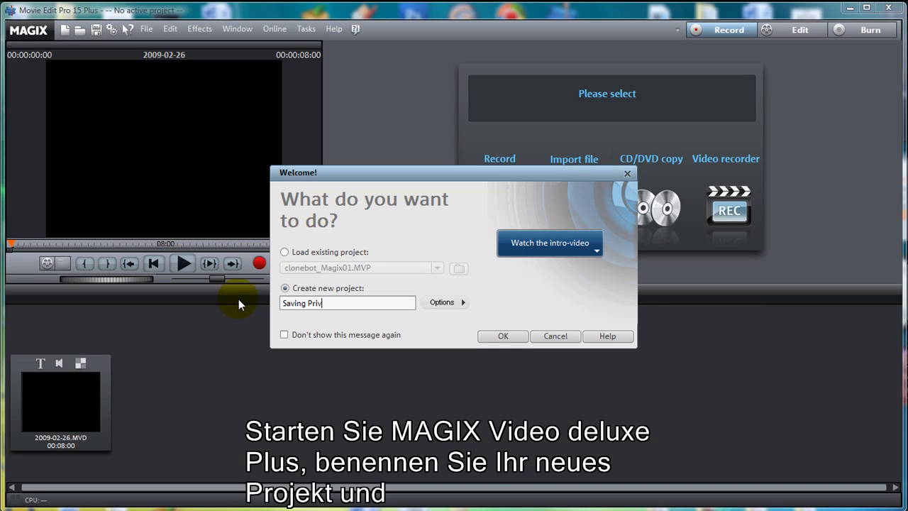
Name the new project Saving Private CloneBot and create it
type("ate Clonb")
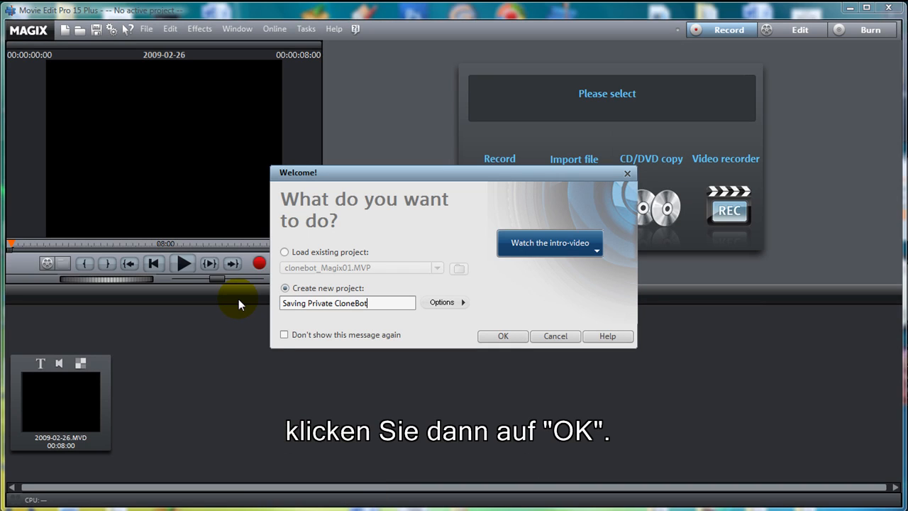
left_click(502, 335)
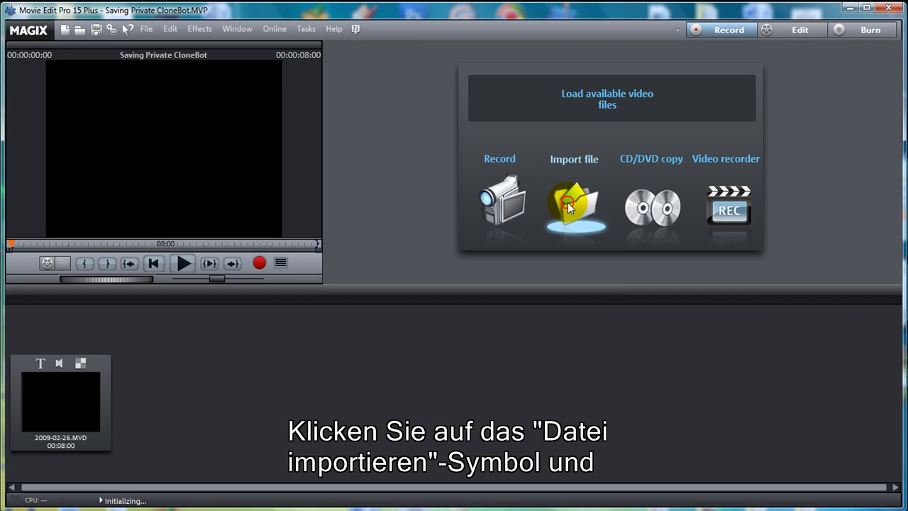
Import the rendered clips from Video_Clips into the project as a new movie
left_click(575, 206)
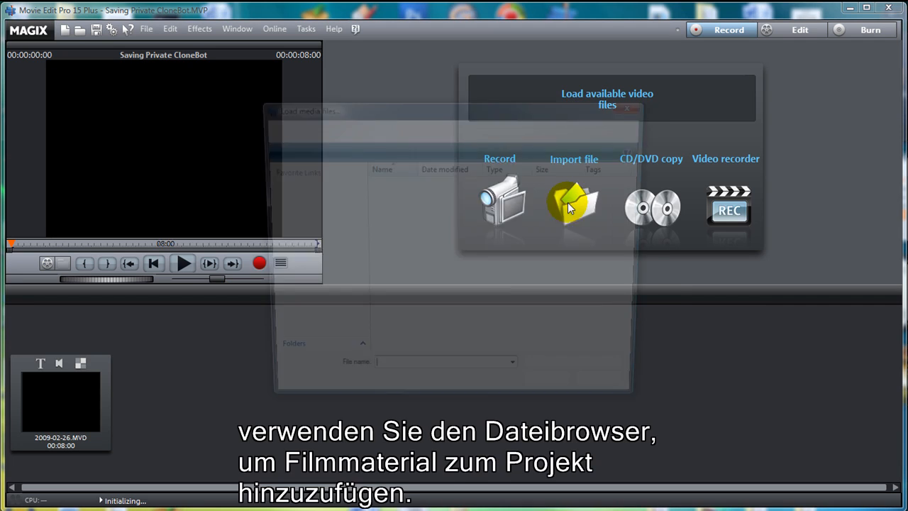
left_click(573, 206)
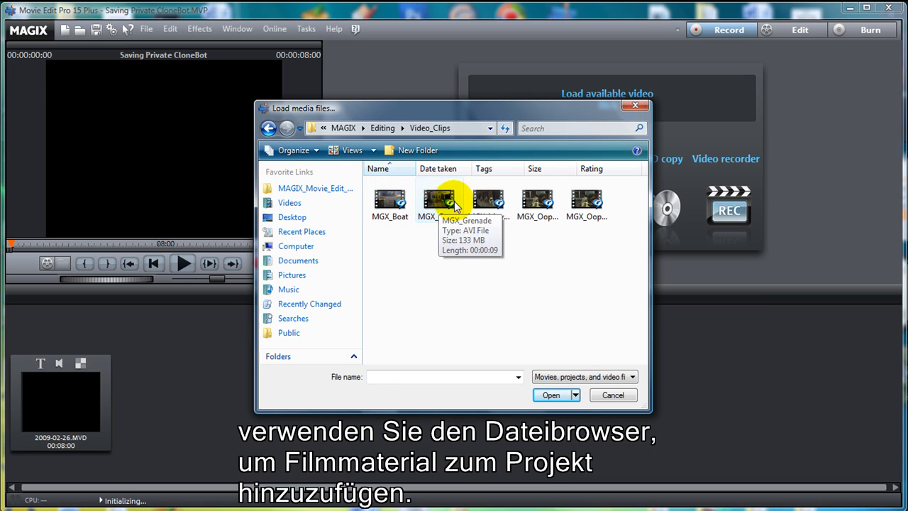
left_click(388, 199)
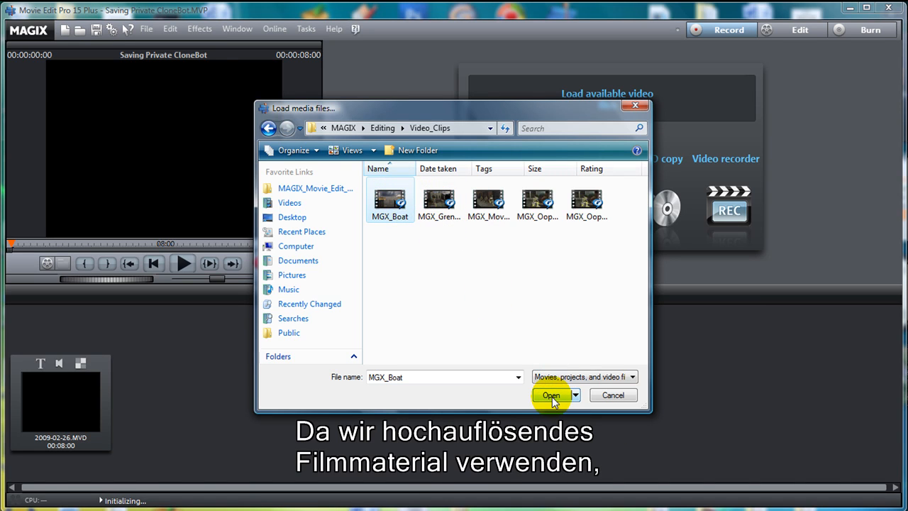
left_click(551, 394)
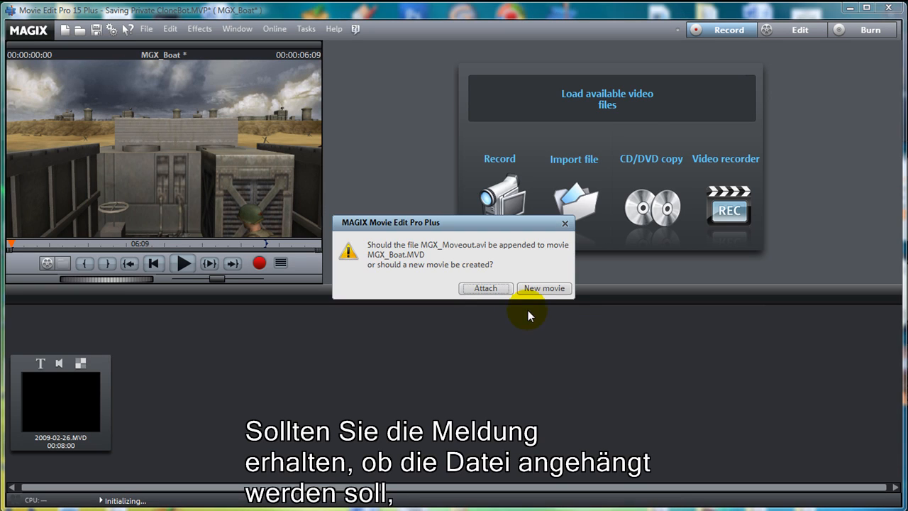
left_click(485, 288)
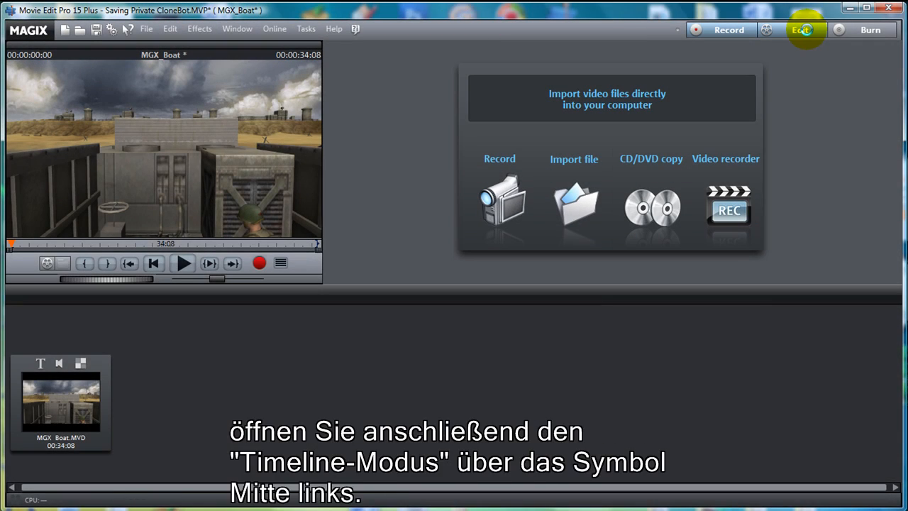
Switch the project to Timeline editing mode showing the clips in sequence
left_click(59, 297)
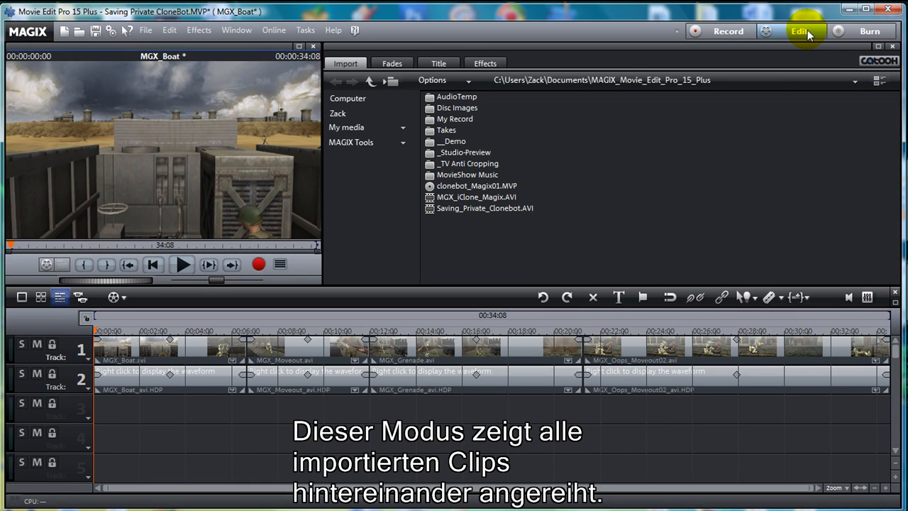
left_click(438, 62)
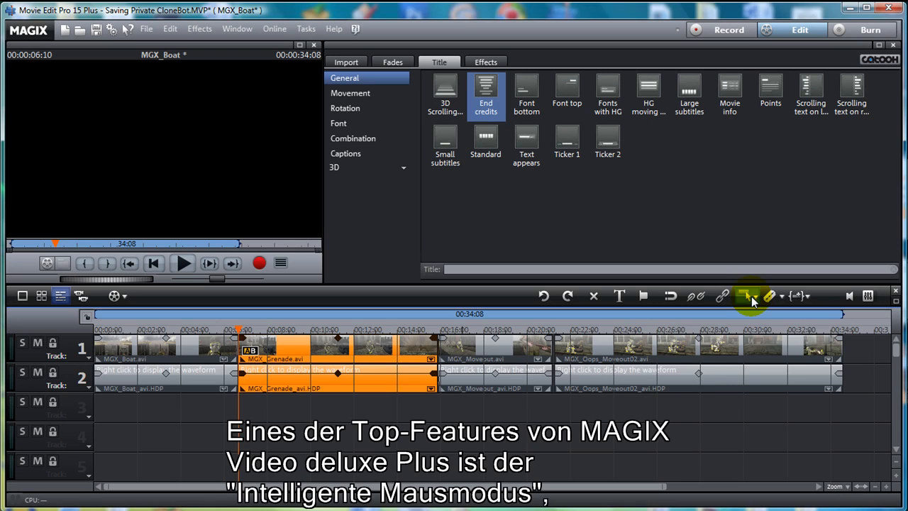
mouse_move(338, 363)
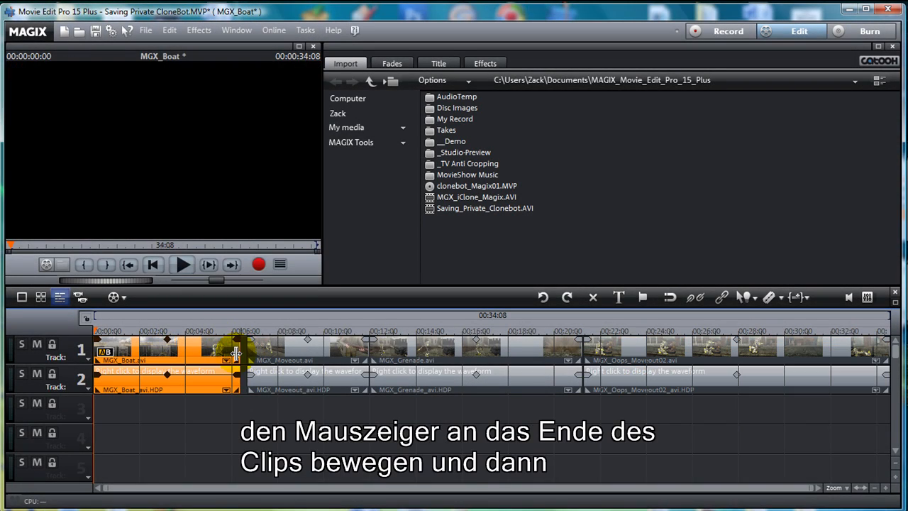
Trim the end of MGX_Boat.avi back and forth to the wanted length
left_click_drag(238, 351, 196, 351)
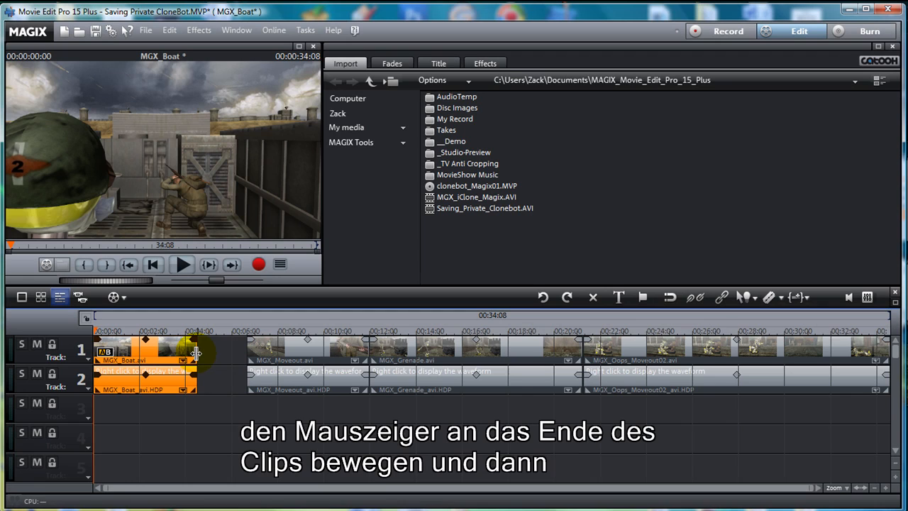
left_click_drag(196, 351, 221, 352)
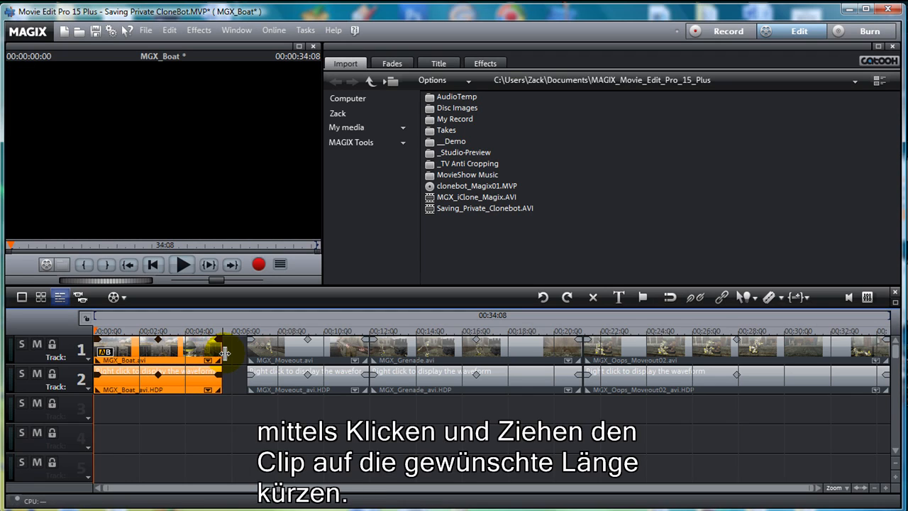
left_click_drag(219, 354, 244, 355)
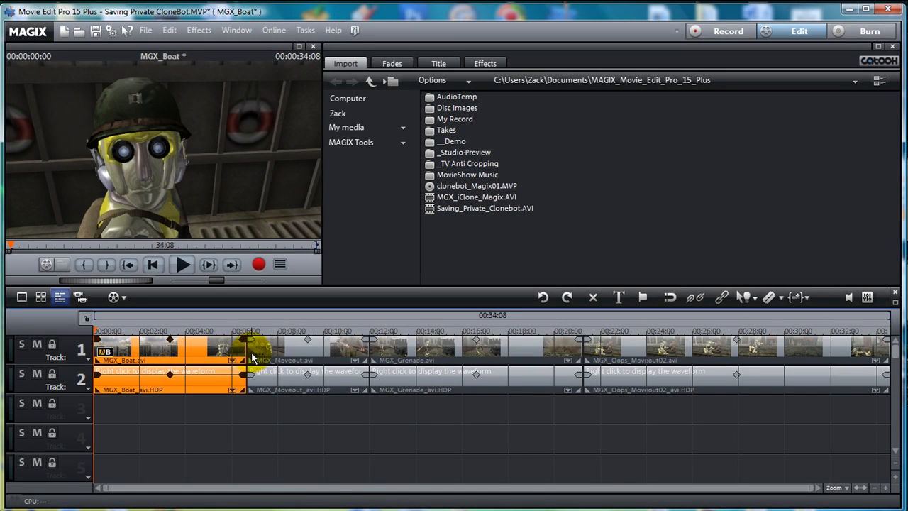
left_click(437, 62)
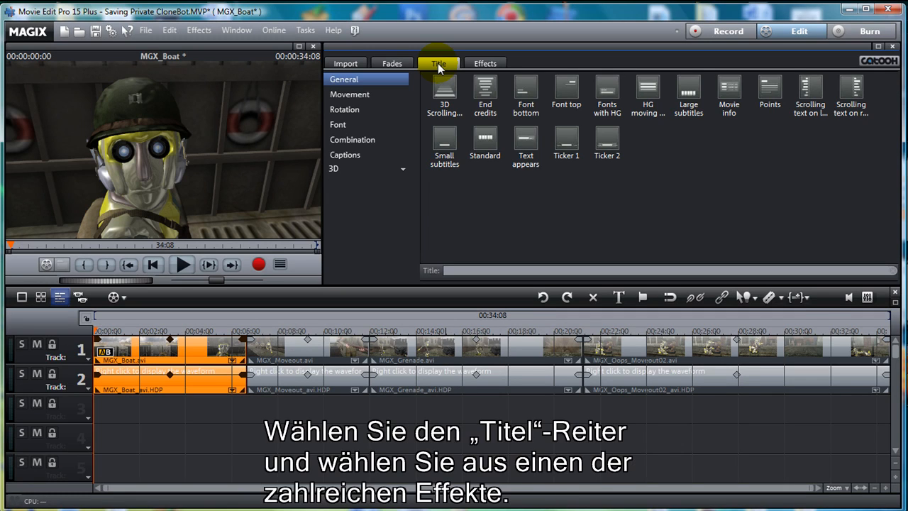
Show the Title effects and apply the End credits preset reading The End
left_click(485, 93)
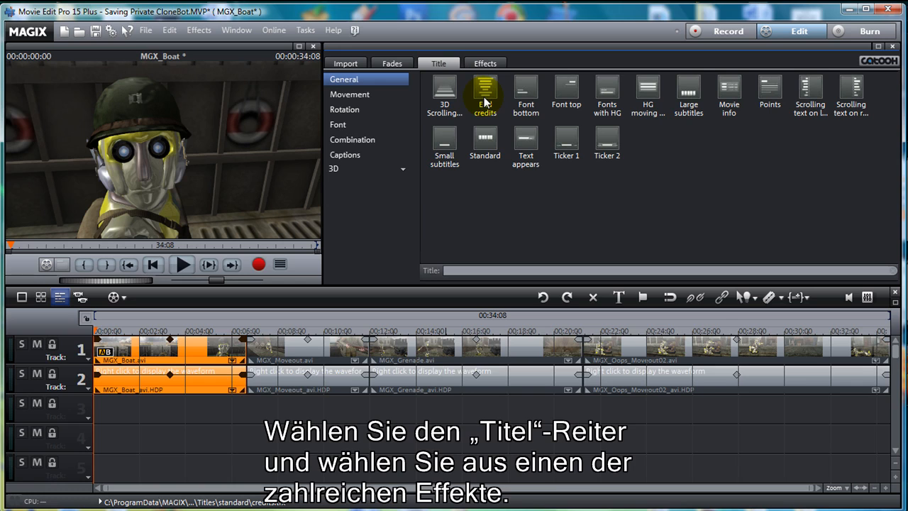
mouse_move(496, 100)
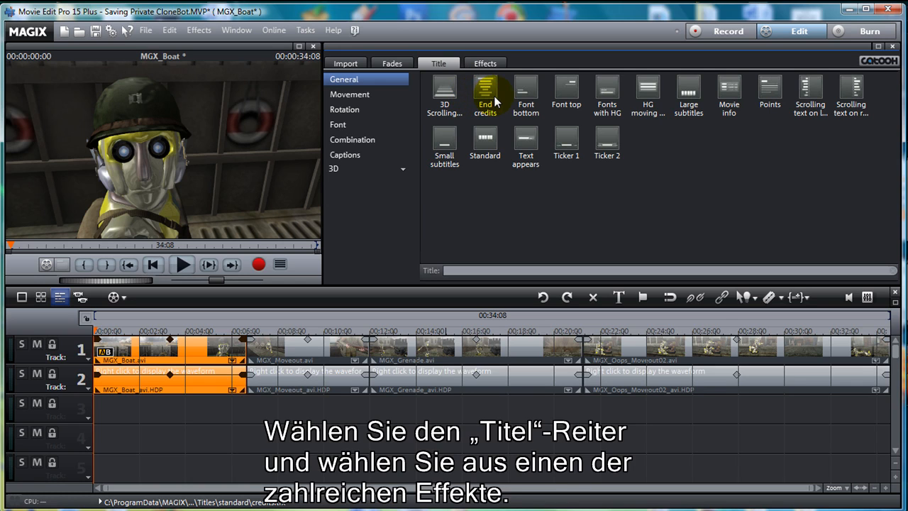
left_click(485, 92)
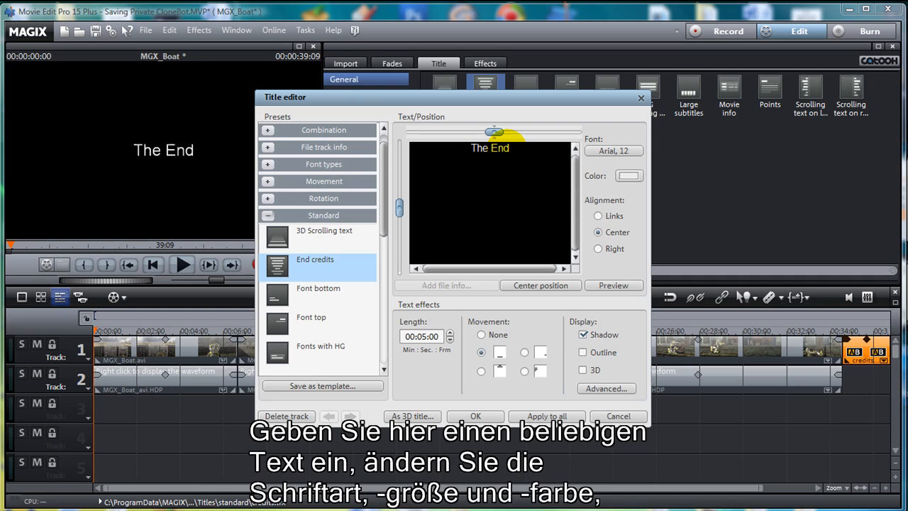
Add the line 'Director: CloneBot' under The End in the credits text
type("Dire")
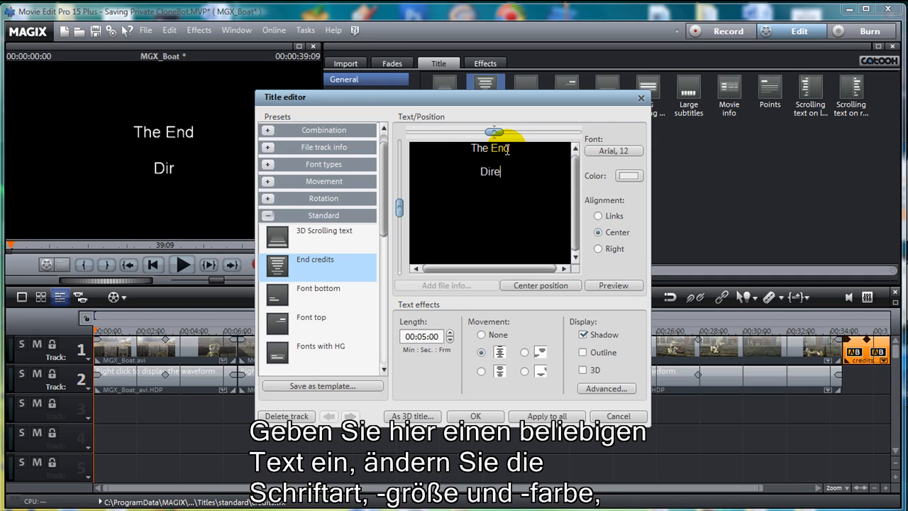
type("ctor:")
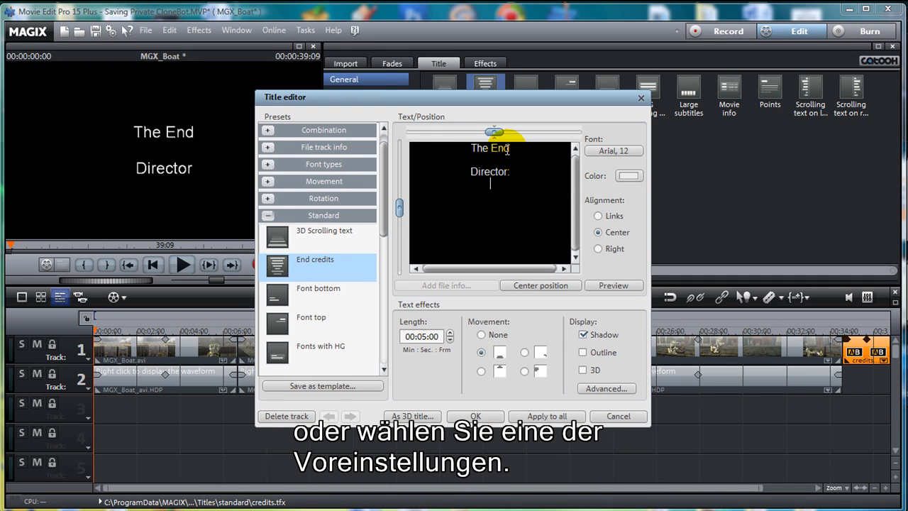
type("CloneBot")
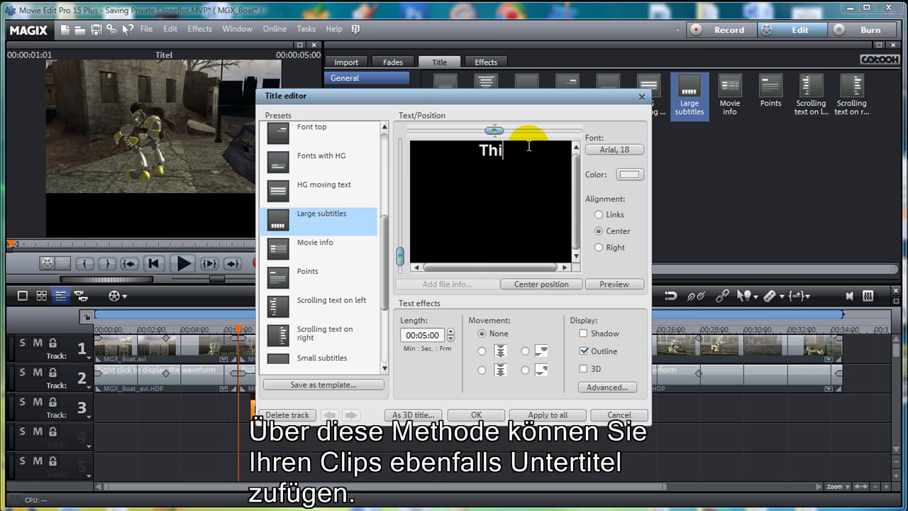
Enter the subtitle 'This is me making a subtitle :)' and confirm it
type("s is me m")
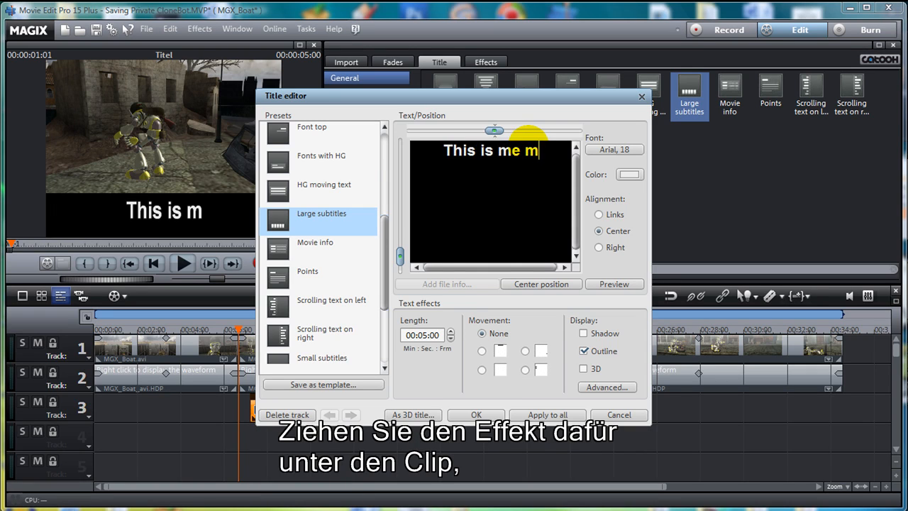
type("aking a subt")
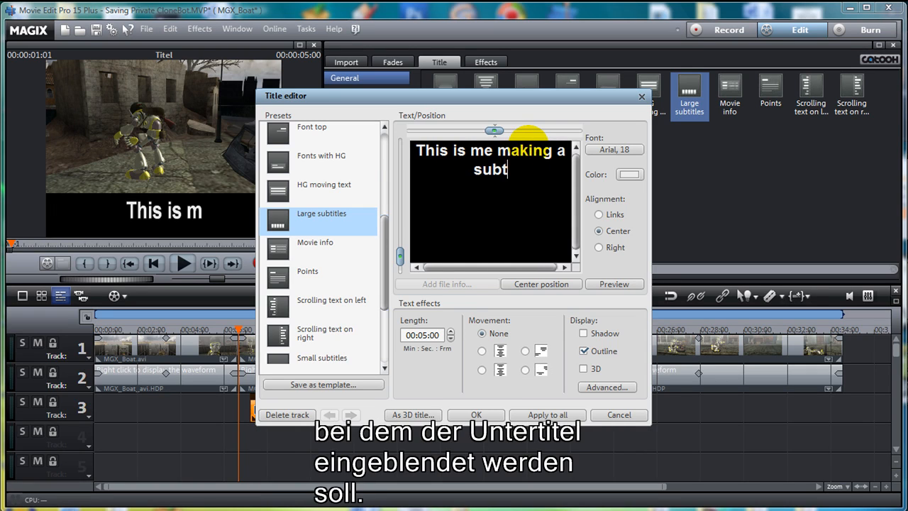
type("itle :)")
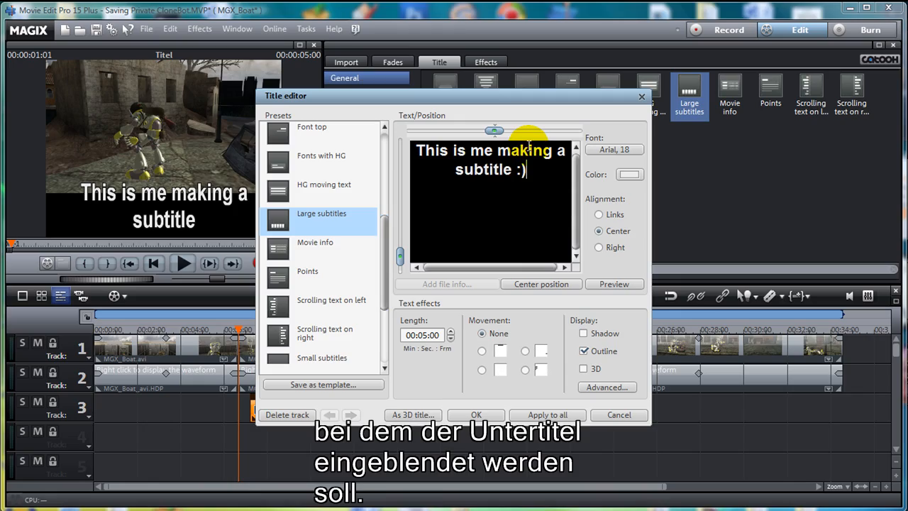
left_click(476, 414)
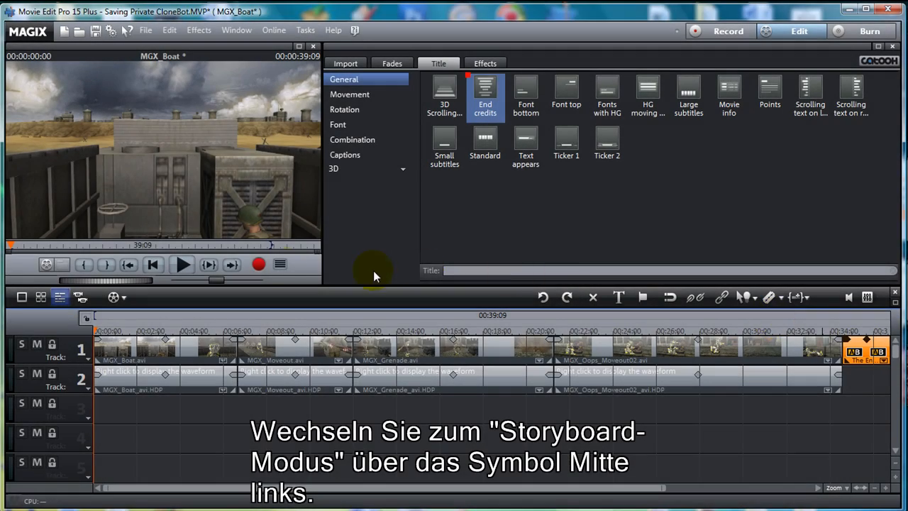
Switch the arrangement to storyboard view and pick the transition between the first two clips
left_click(40, 296)
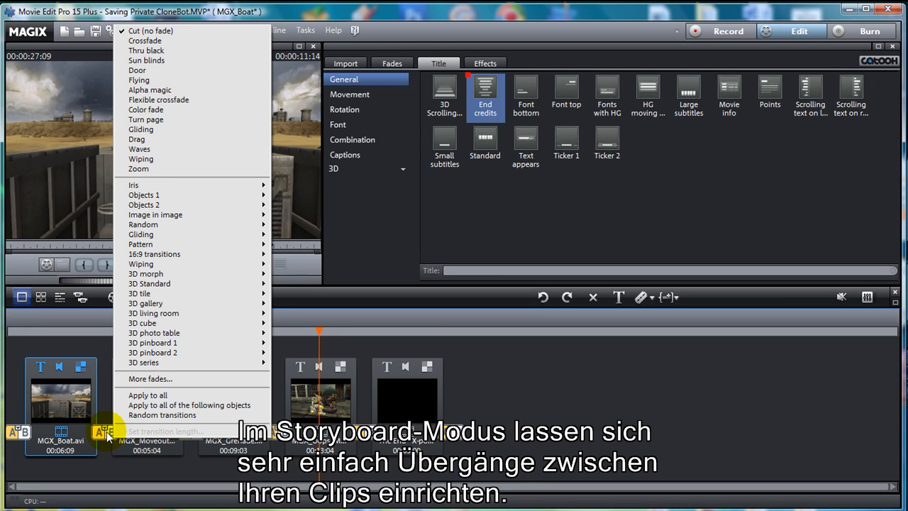
left_click(149, 31)
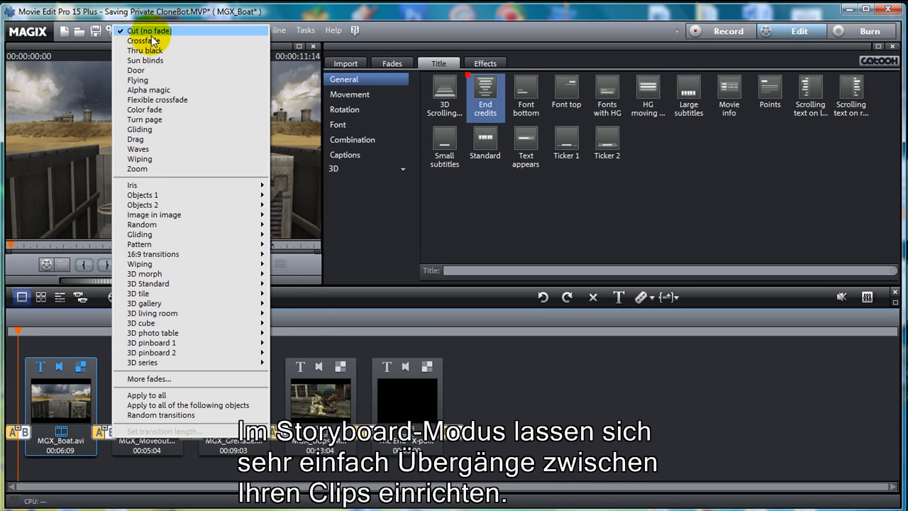
mouse_move(145, 51)
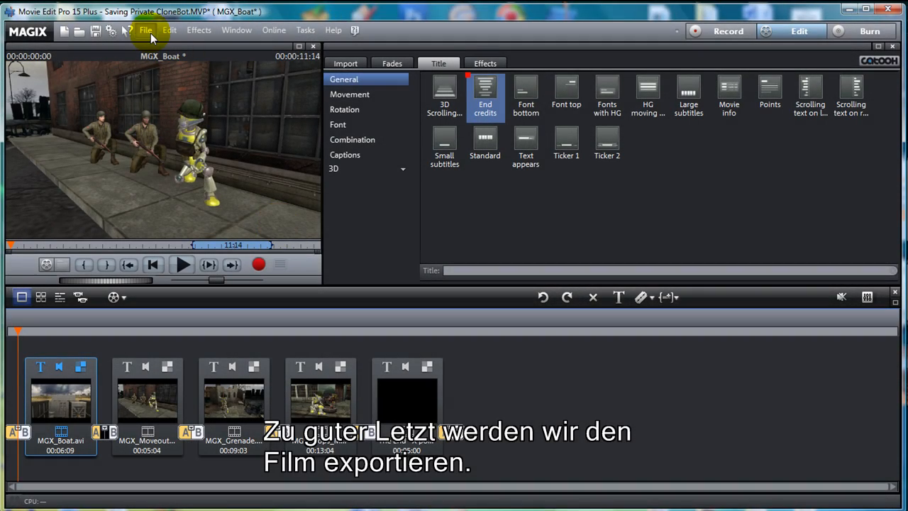
Bring up the Video as AVI export dialog for MGX_Boat.AVI at 768×432
left_click(144, 30)
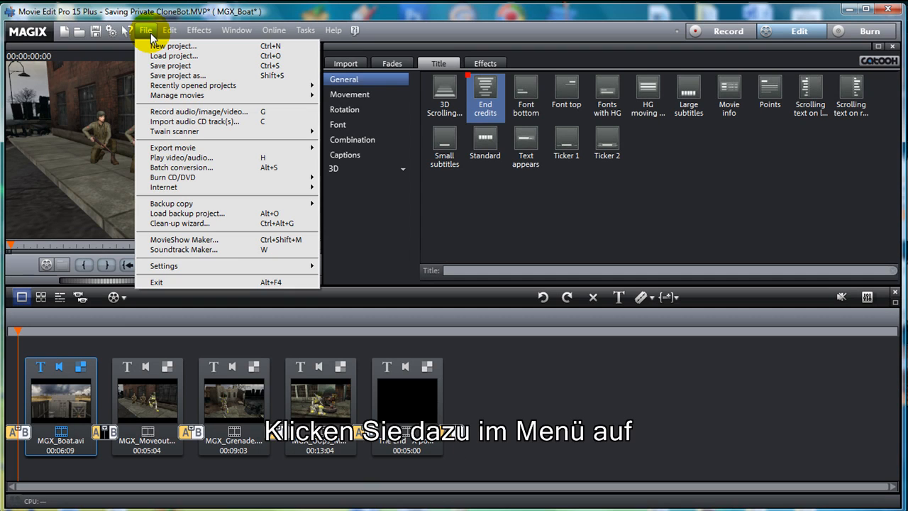
mouse_move(173, 148)
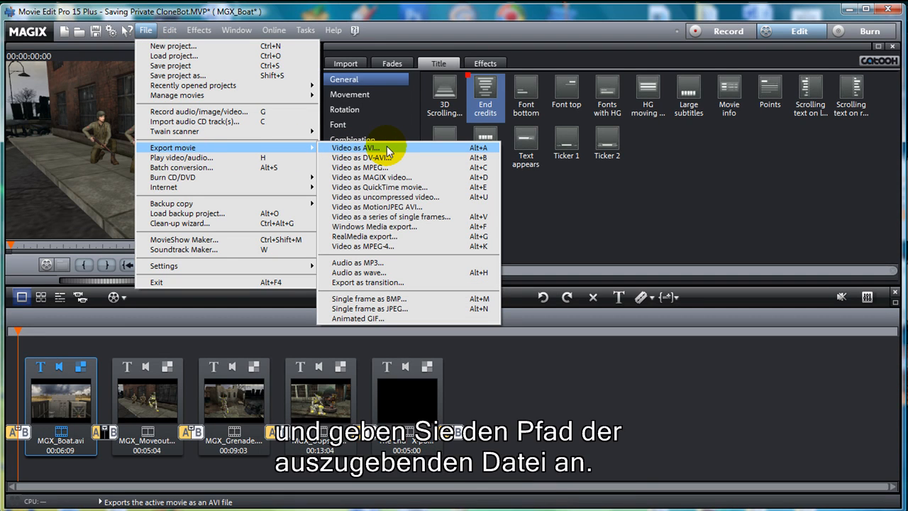
left_click(355, 147)
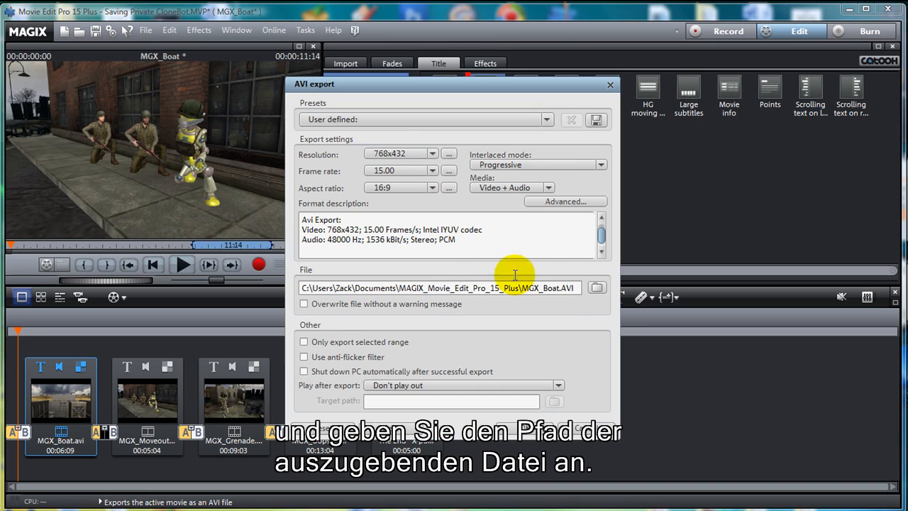